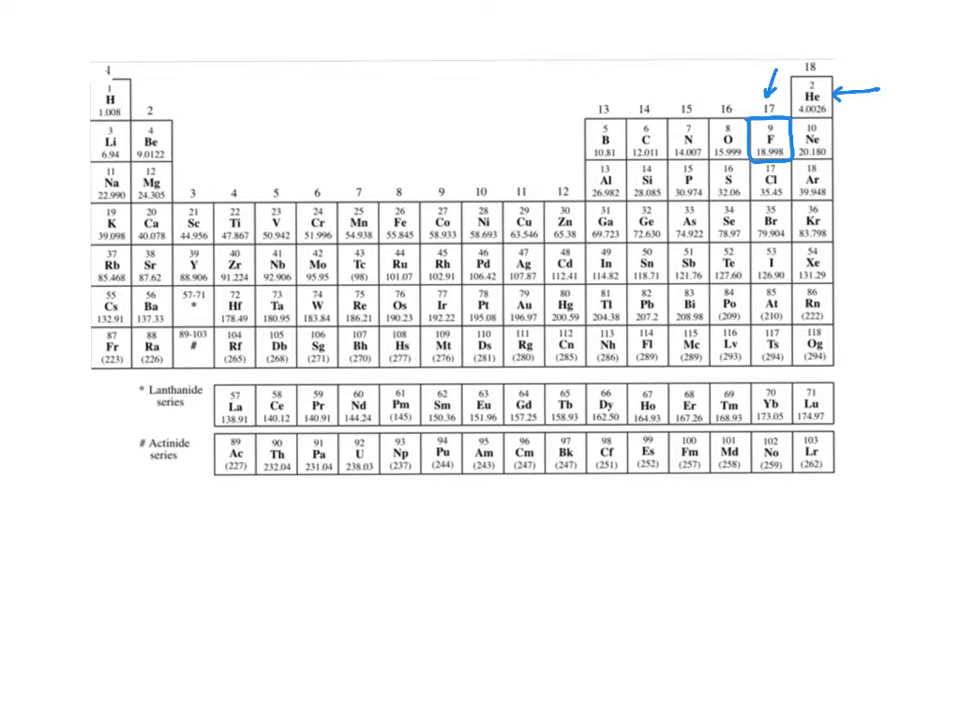
- Mark helium with an arrow, trace the top row toward it and write '[He'
{"action": "left_click_drag", "start_coordinate": [224, 504], "coordinate": [240, 544]}
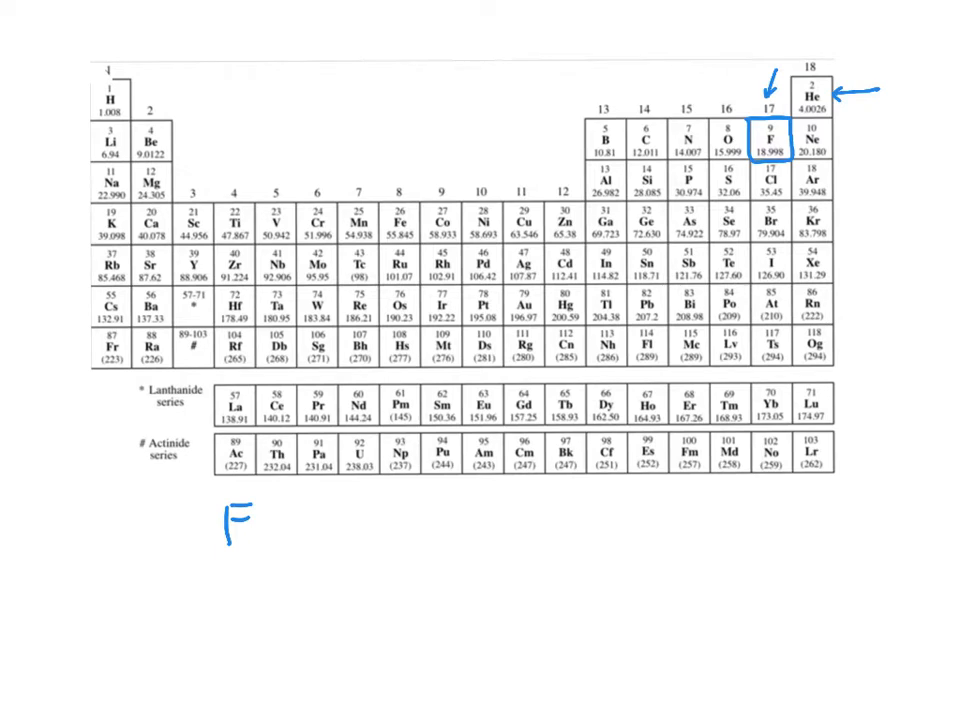
{"action": "left_click_drag", "start_coordinate": [170, 96], "coordinate": [730, 78]}
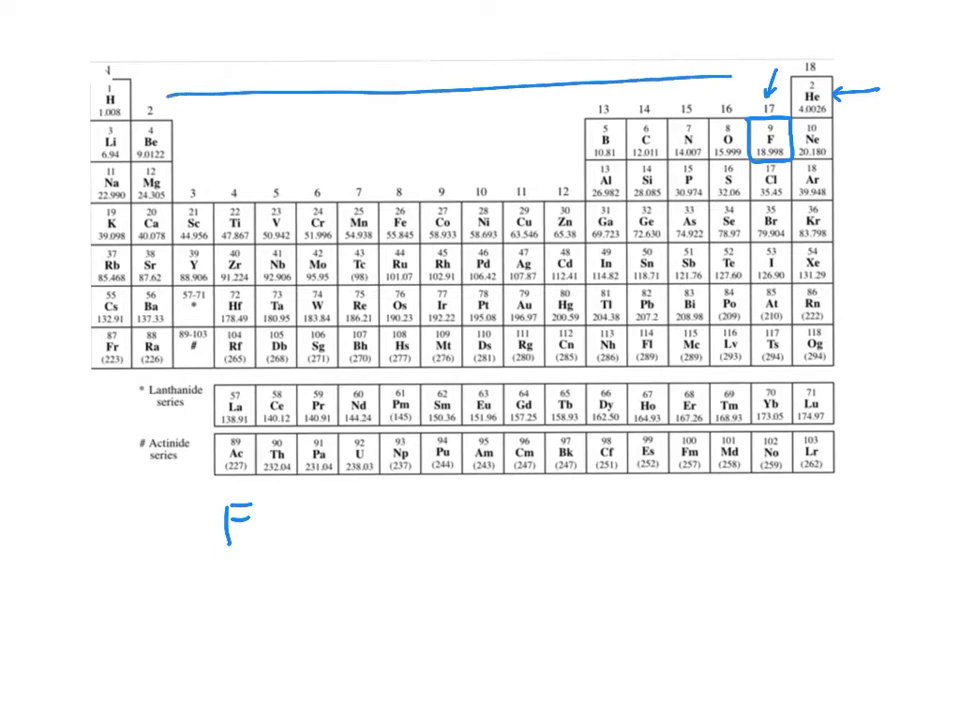
{"action": "type", "text": "[He"}
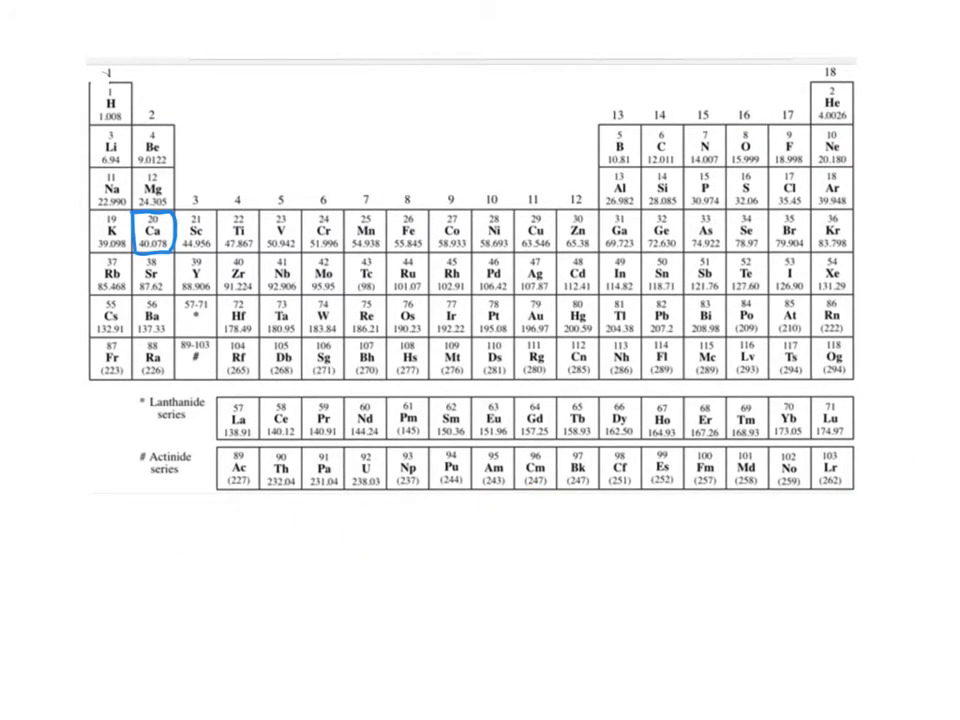
- Write Ca [Ar] 4s², underline 4s² and note '2 v' valence electrons
{"action": "left_click_drag", "start_coordinate": [212, 150], "coordinate": [178, 196]}
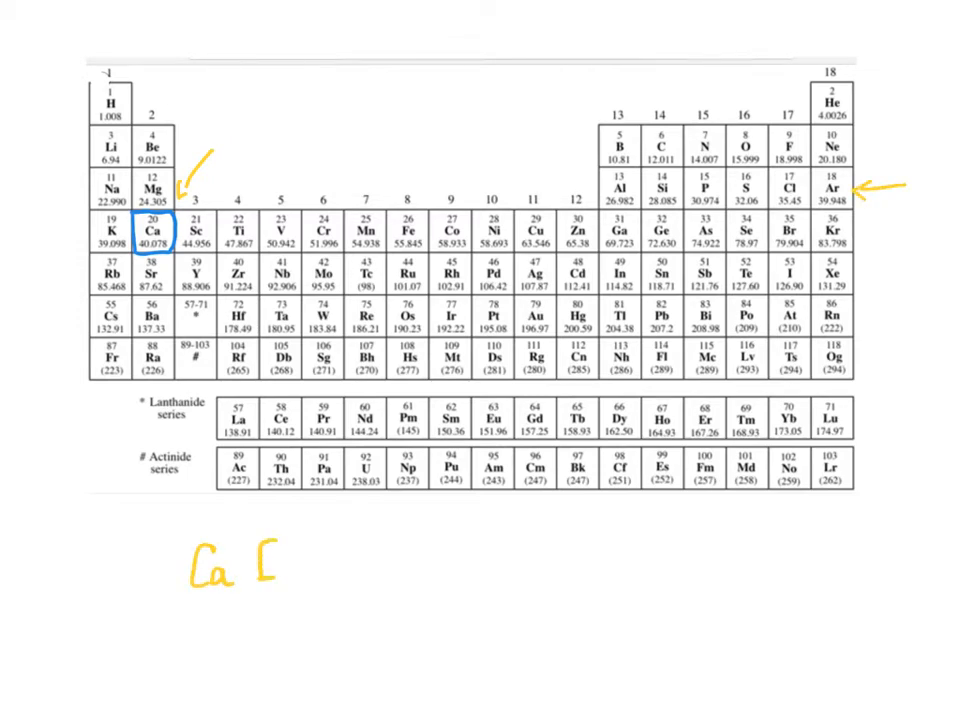
{"action": "type", "text": "Ar]"}
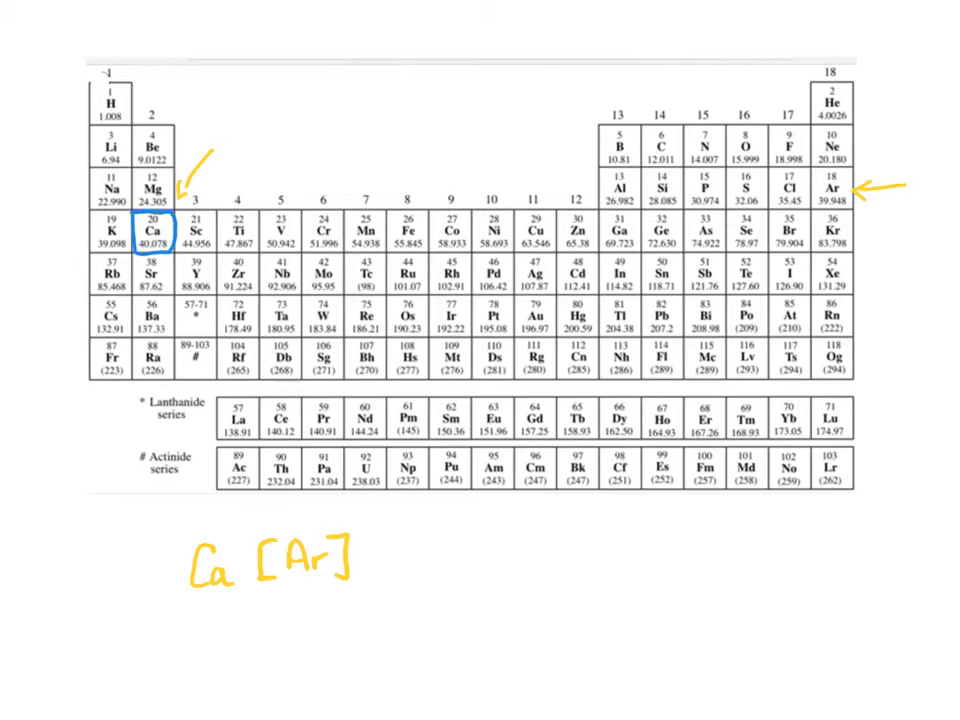
{"action": "type", "text": "4"}
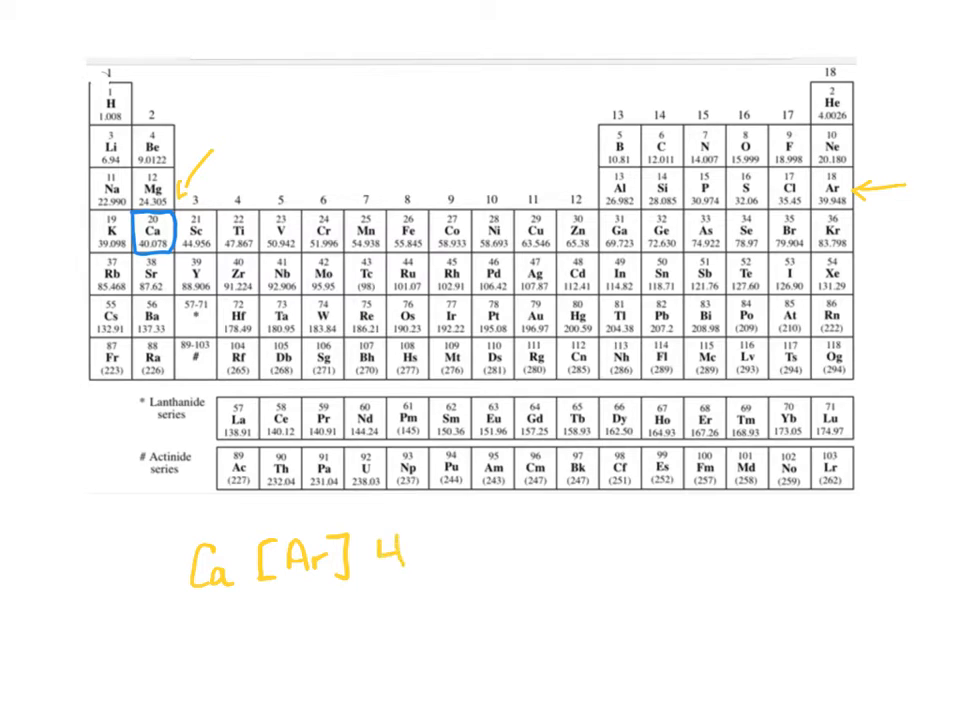
{"action": "type", "text": "s2"}
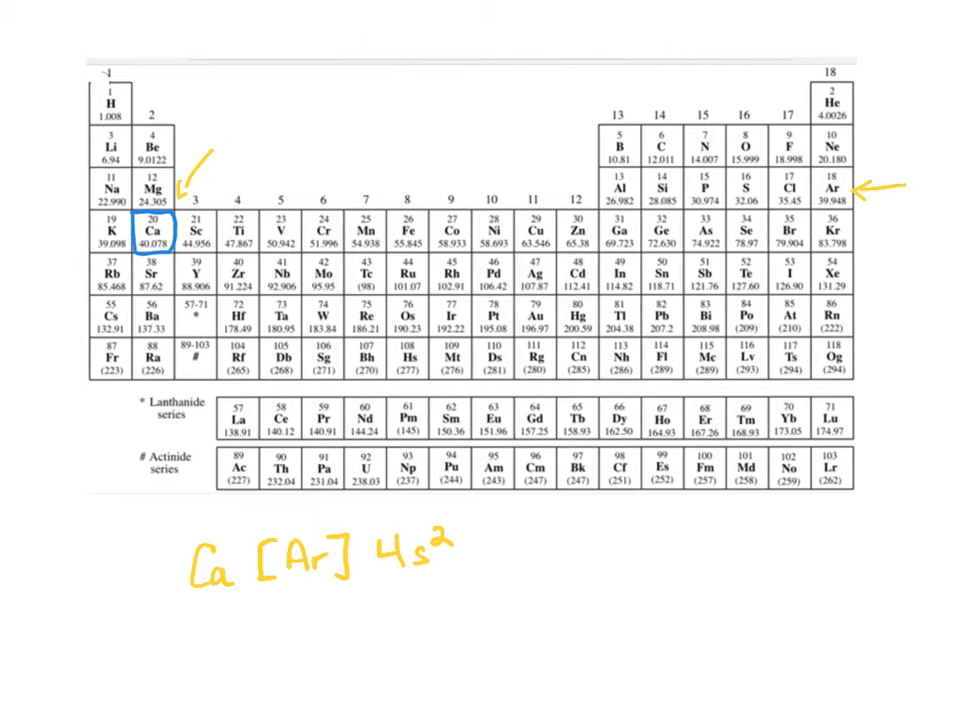
{"action": "left_click_drag", "start_coordinate": [282, 640], "coordinate": [302, 588]}
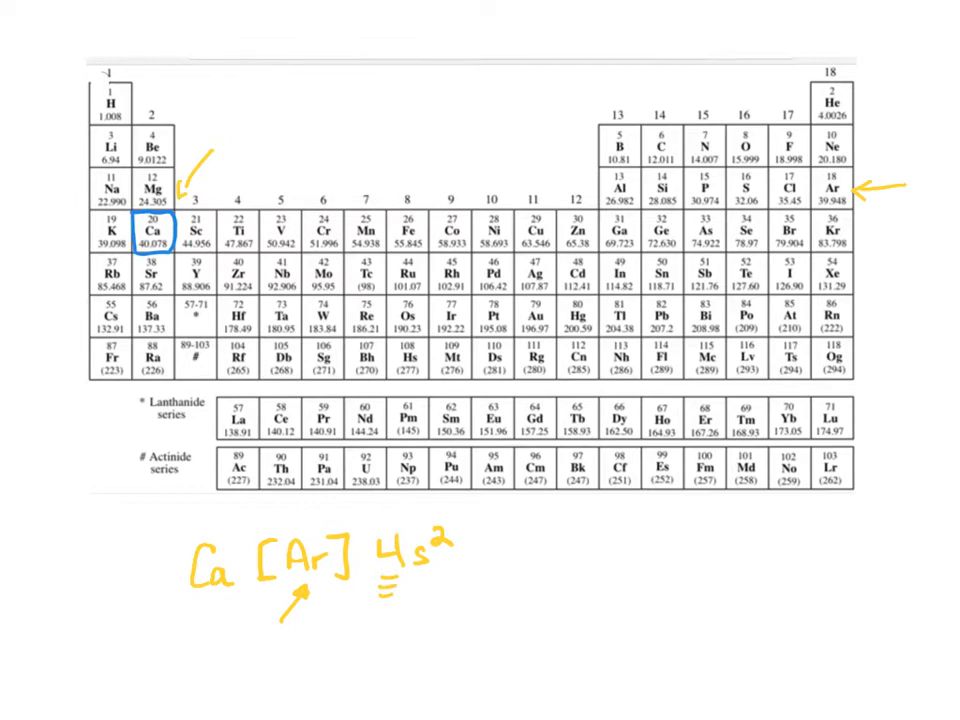
{"action": "type", "text": "2 v"}
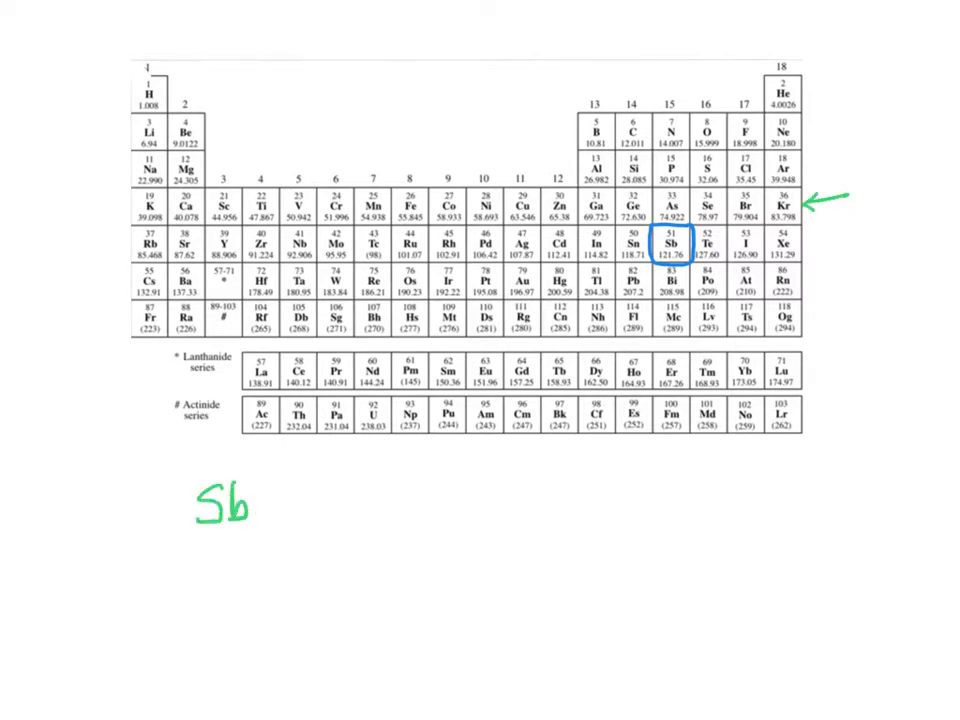
- Write Sb [Kr] 5s² 4d¹⁰ 5p³ and mark antimony's outer-shell electrons
{"action": "left_click_drag", "start_coordinate": [280, 490], "coordinate": [310, 520]}
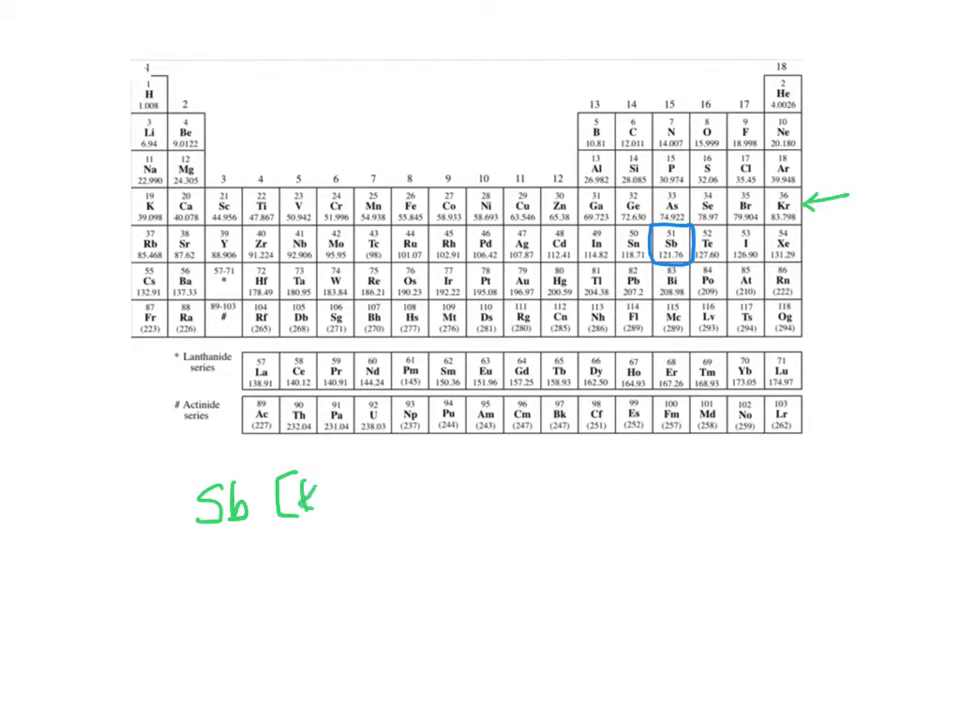
{"action": "type", "text": "r]"}
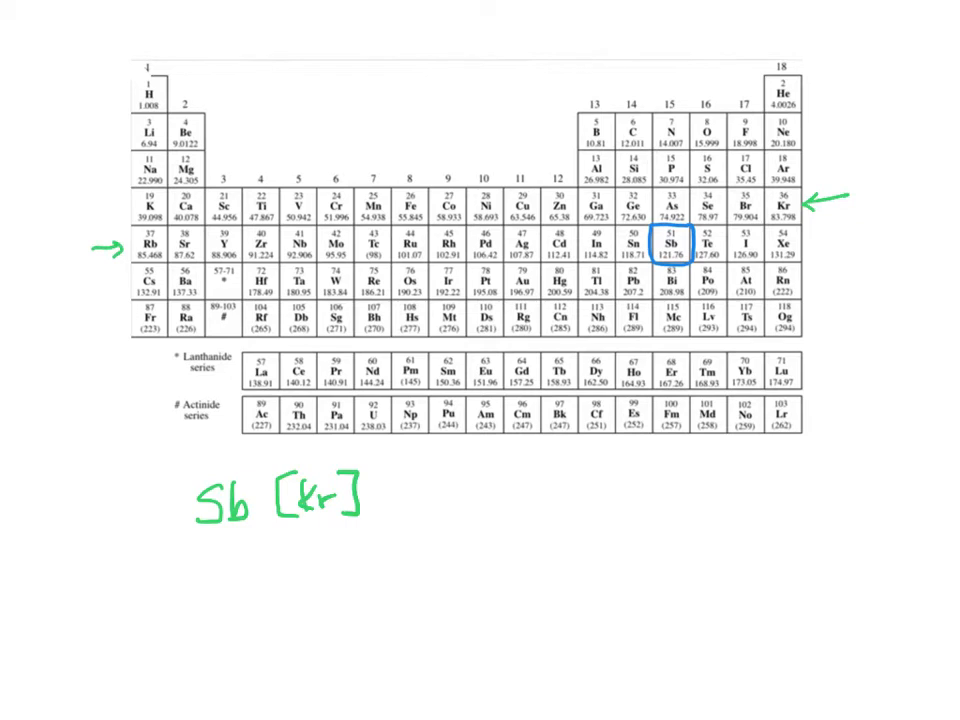
{"action": "type", "text": "5s2 4d10"}
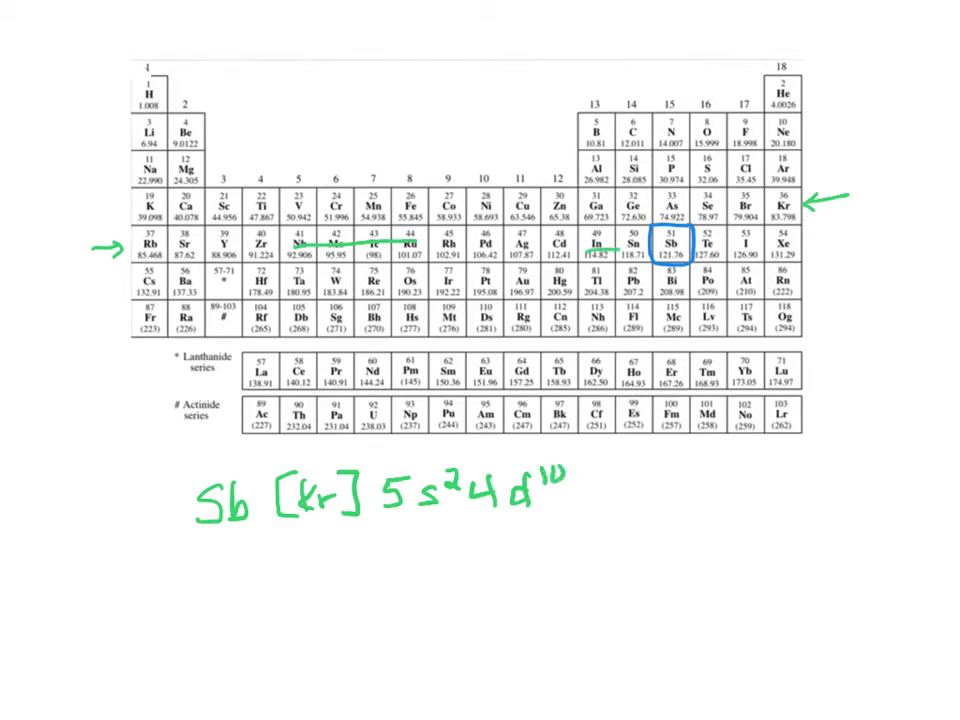
{"action": "type", "text": "5p"}
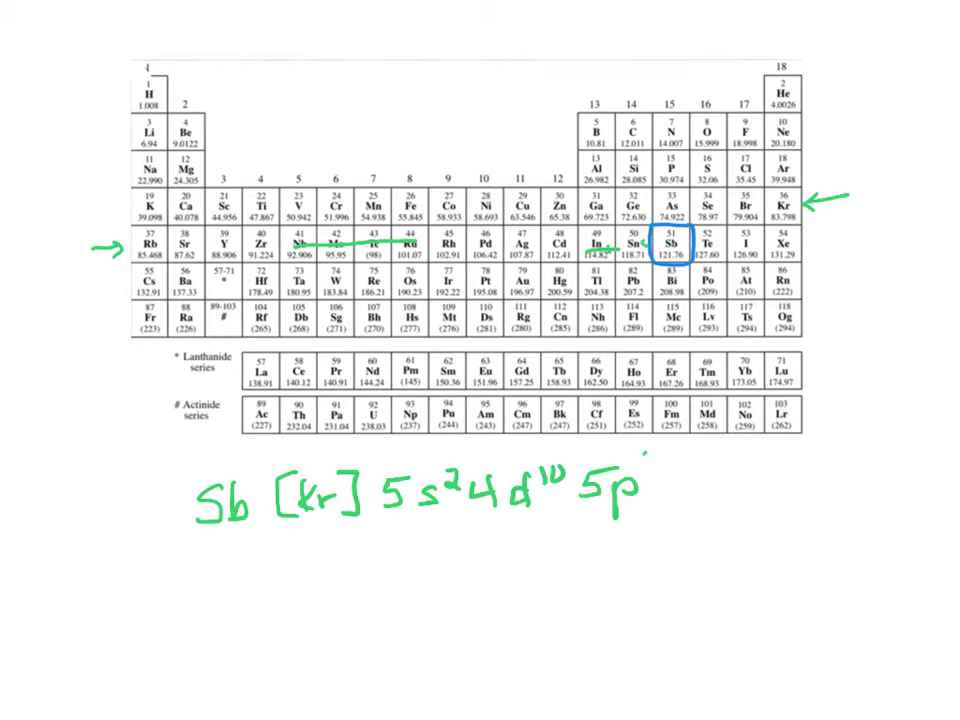
{"action": "type", "text": "3"}
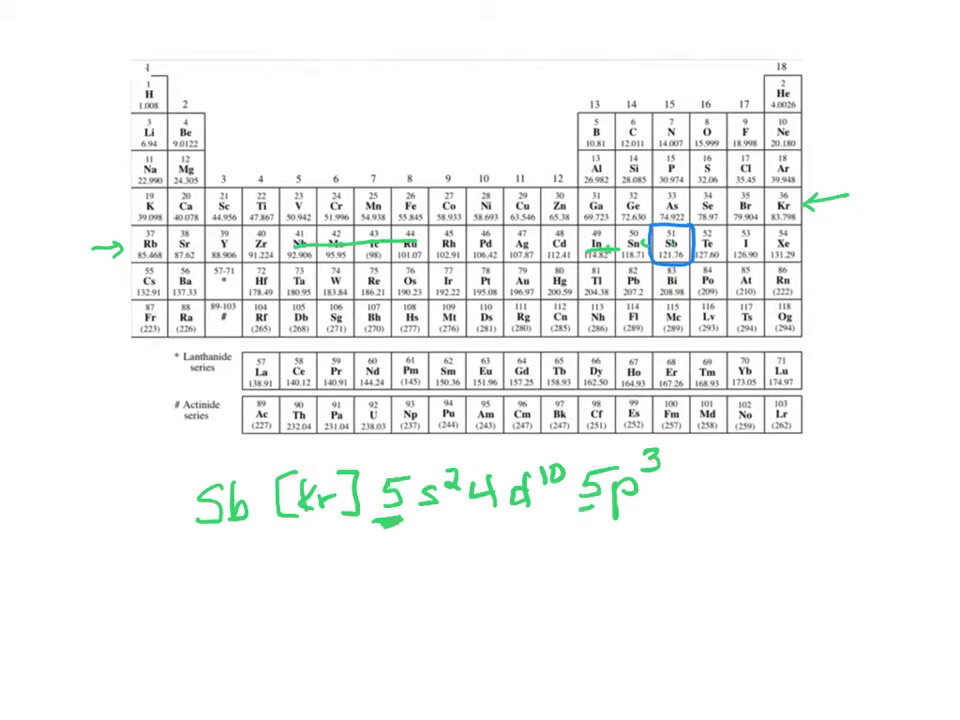
{"action": "left_click_drag", "start_coordinate": [464, 510], "coordinate": [596, 456]}
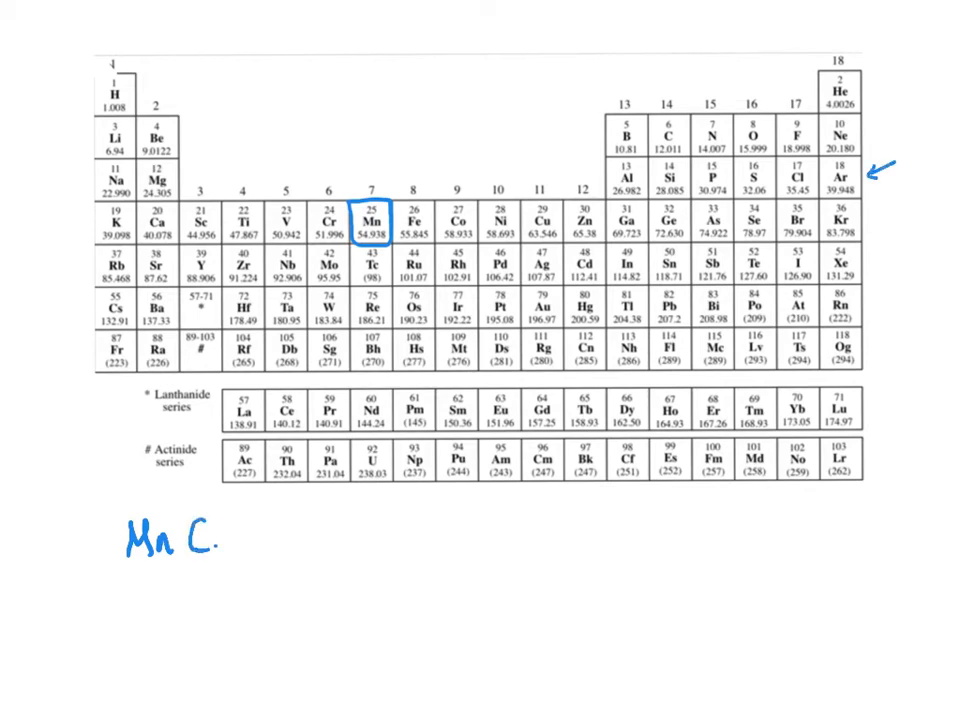
- Write Mn [Ar] 4s² 3d⁵ below the table
{"action": "type", "text": "Ar?"}
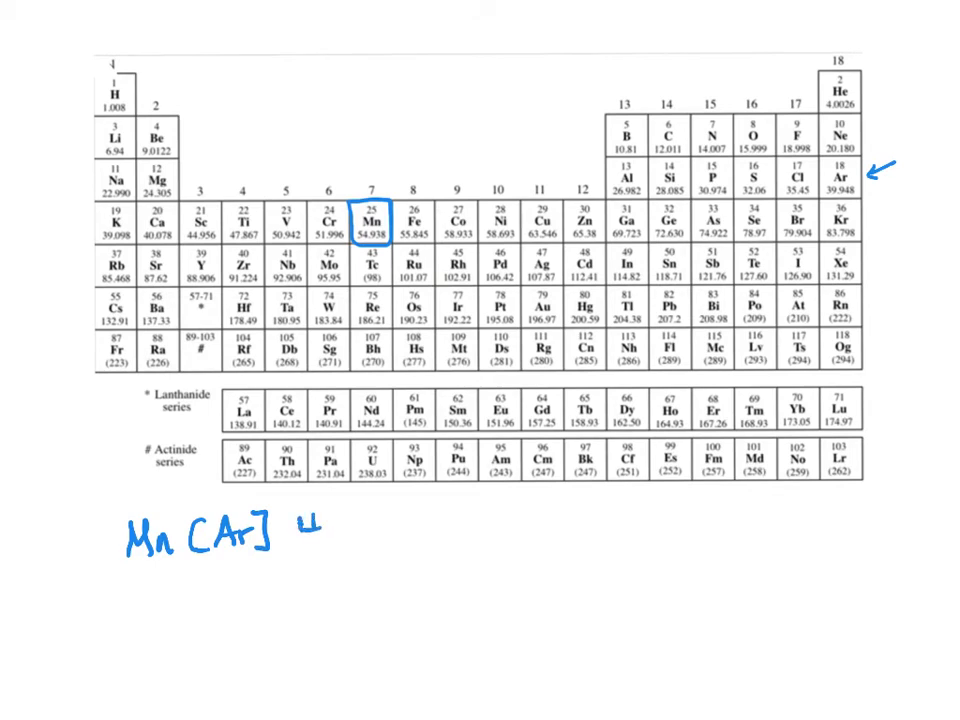
{"action": "type", "text": "4s2"}
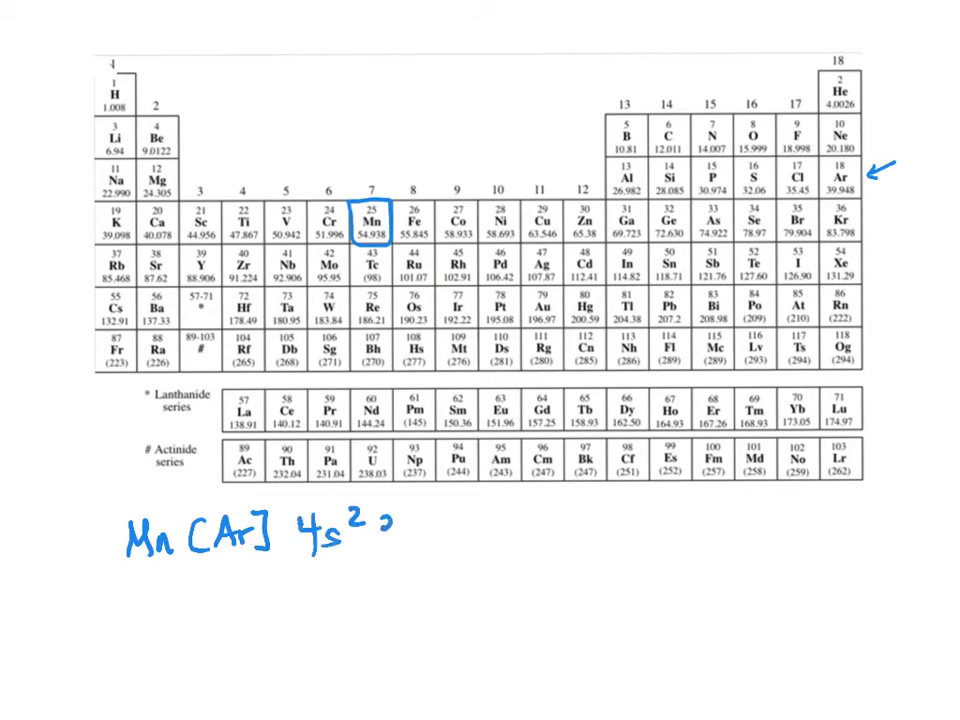
{"action": "type", "text": "3d5"}
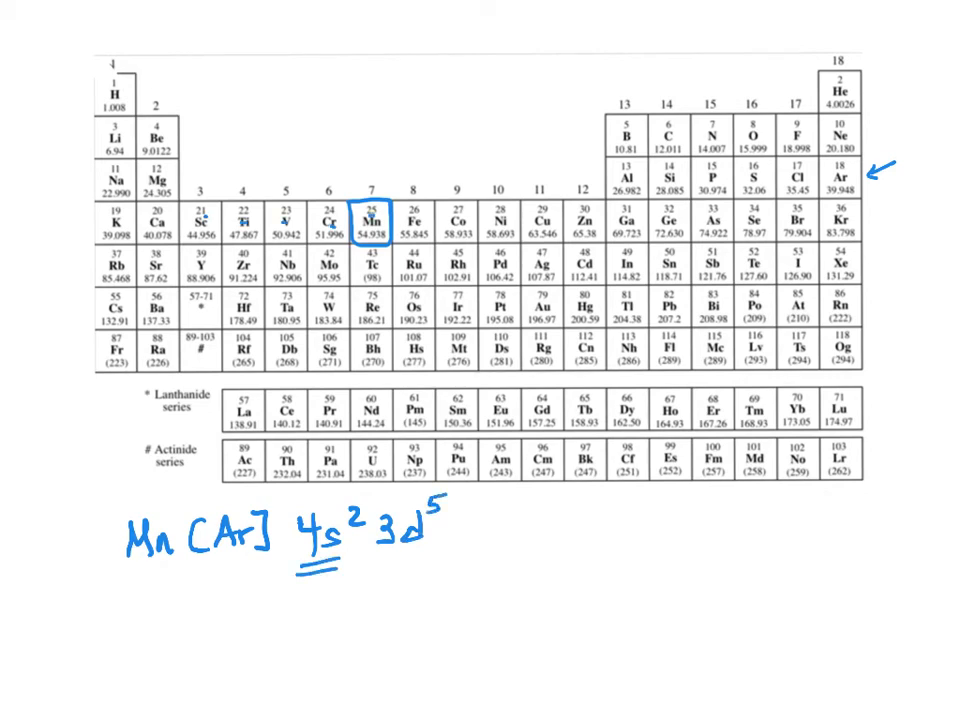
{"action": "type", "text": "2"}
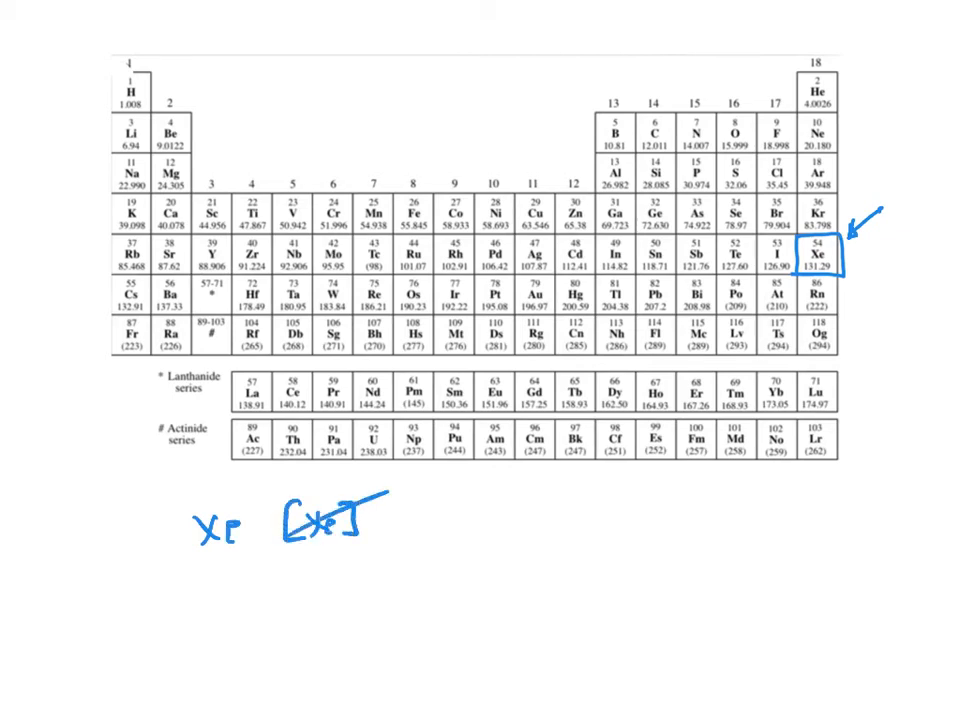
- Write xenon's core as [Kr] 5s² ... 5p⁶ and note '8 val' valence electrons
{"action": "left_click_drag", "start_coordinate": [292, 560], "coordinate": [330, 590]}
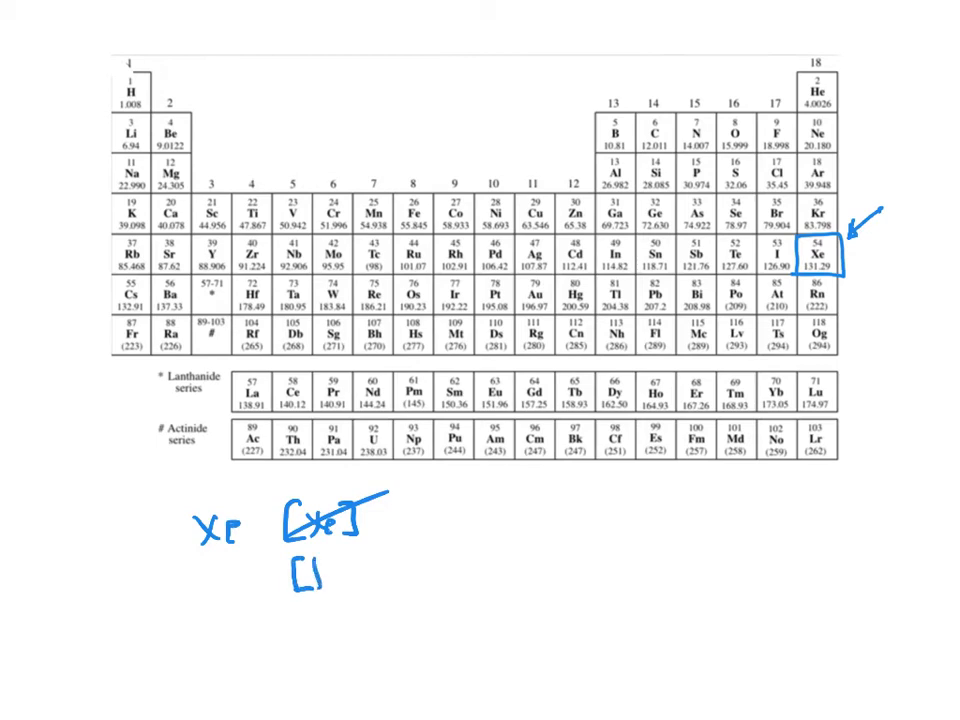
{"action": "type", "text": "Kr]"}
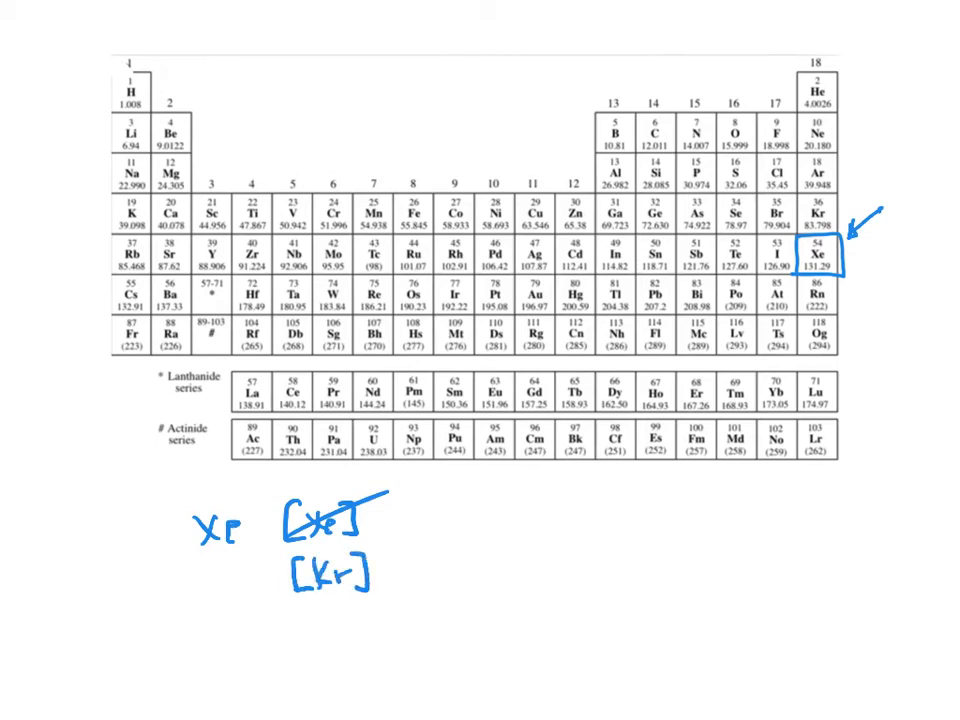
{"action": "type", "text": "s2 4d10"}
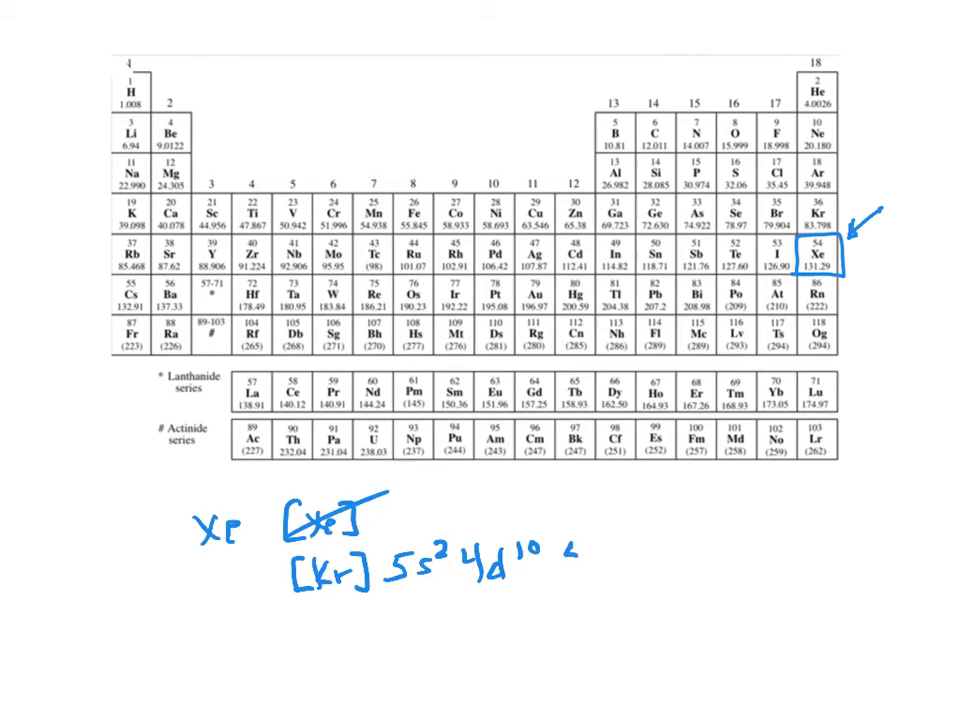
{"action": "type", "text": "5p^6"}
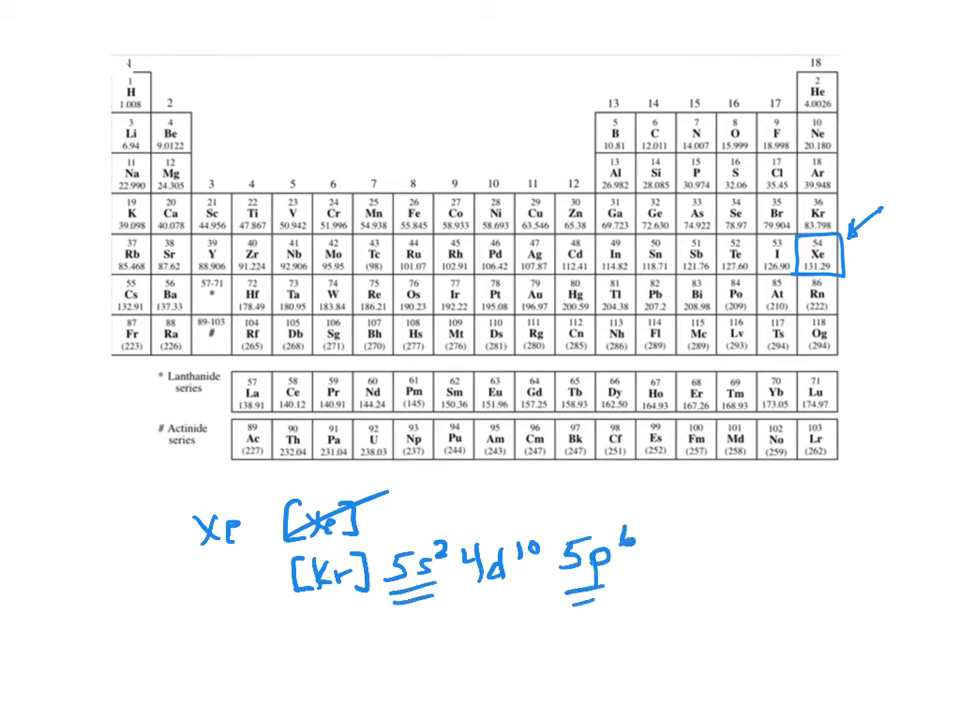
{"action": "type", "text": "8 val"}
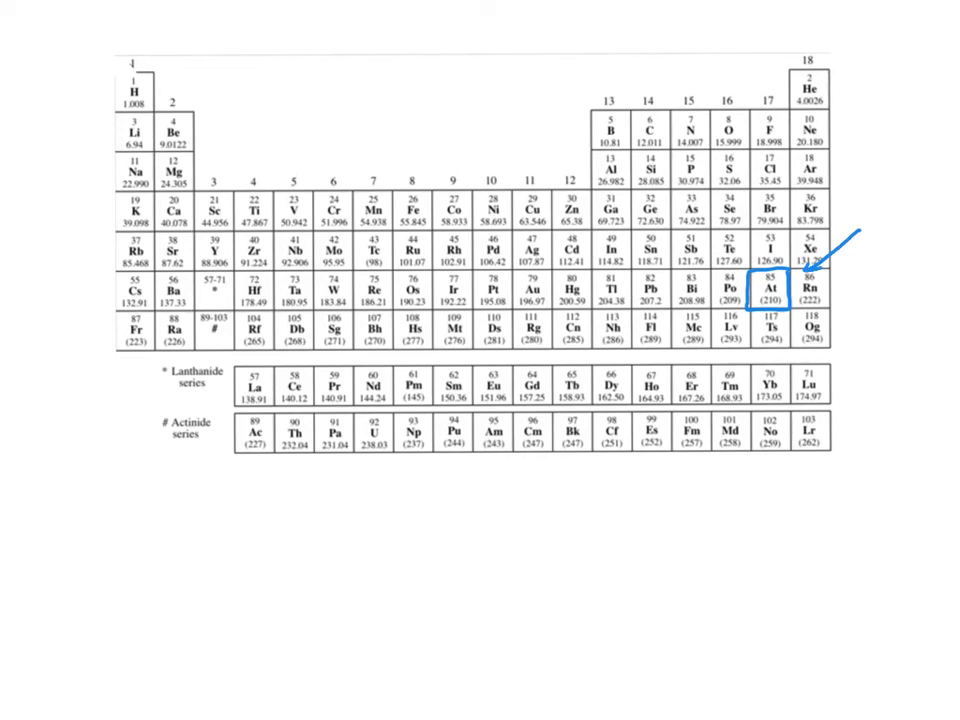
- Write At [Xe] 6s² 4f¹⁴ for astatine's configuration start
{"action": "type", "text": "Al"}
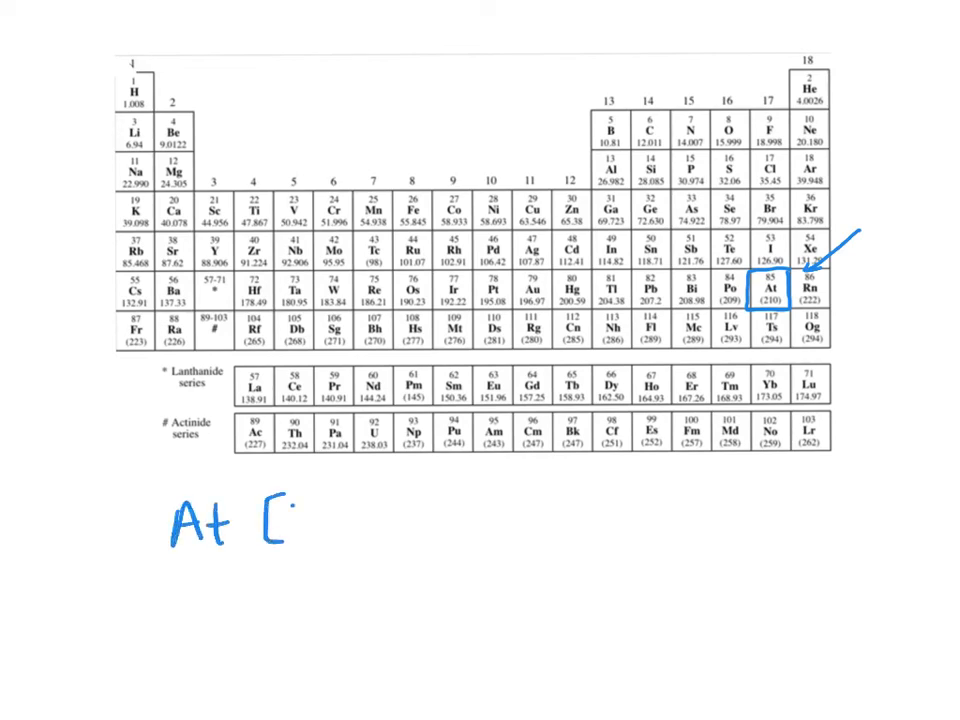
{"action": "type", "text": "Xe]"}
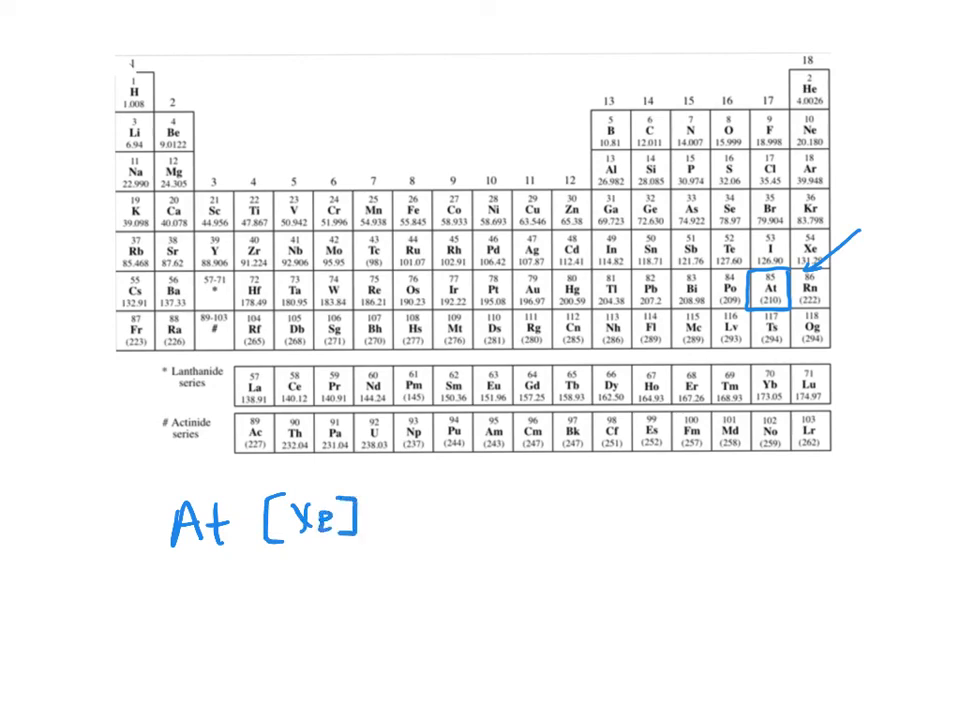
{"action": "type", "text": "("}
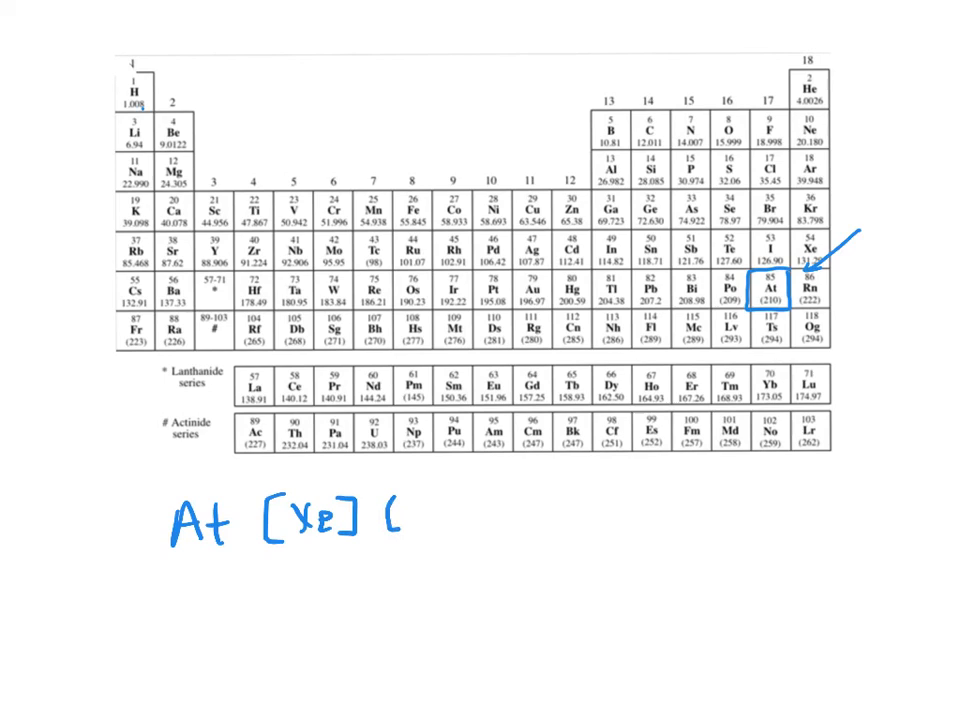
{"action": "type", "text": "6s²"}
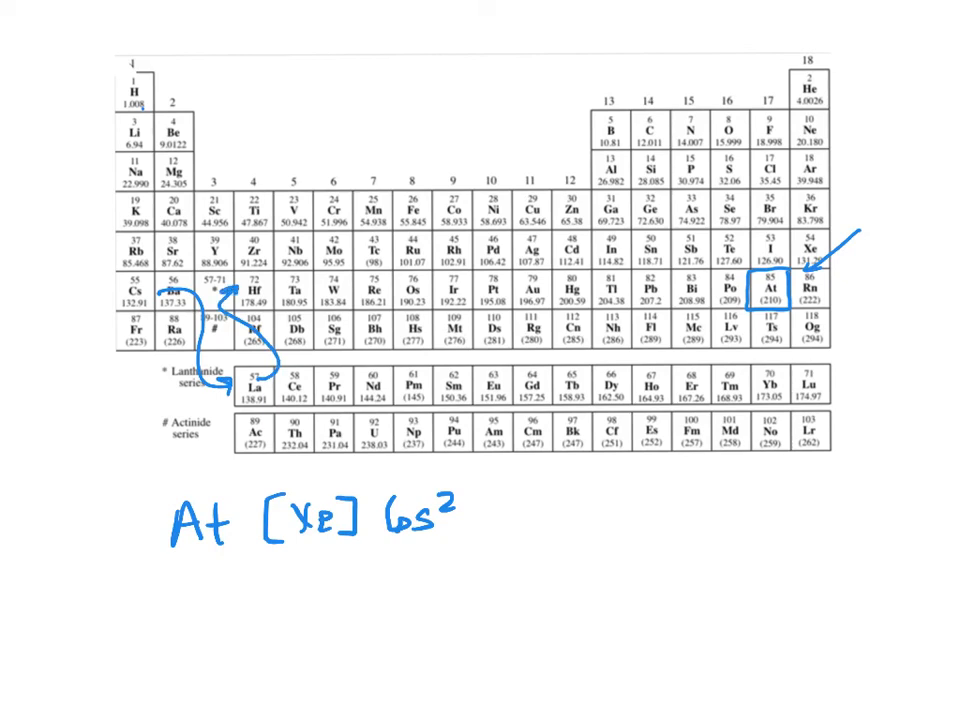
{"action": "type", "text": "L"}
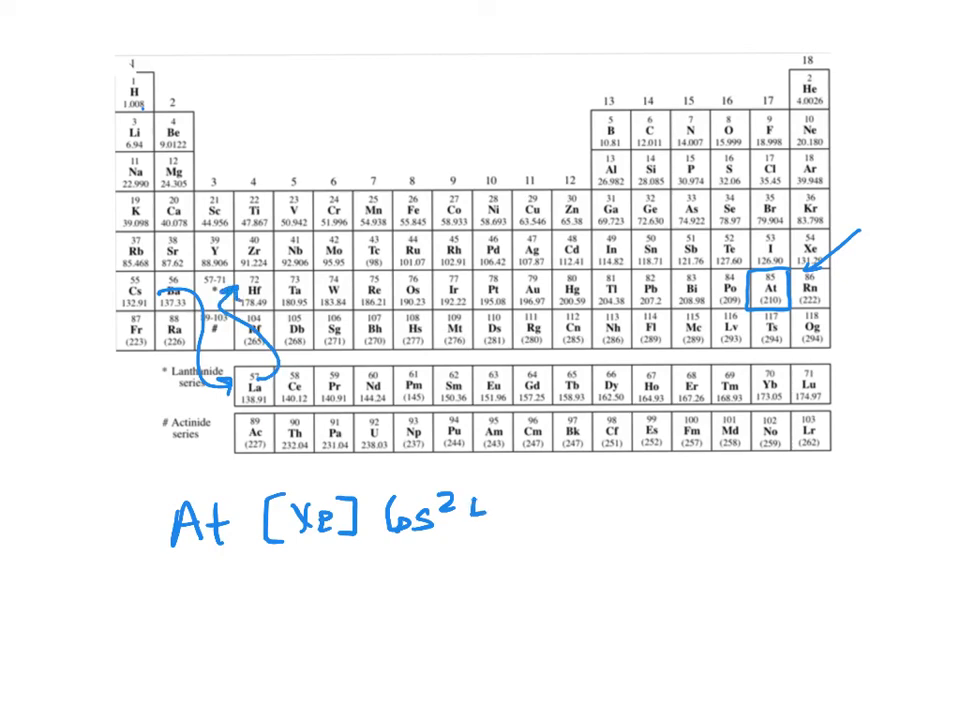
{"action": "type", "text": "4f1"}
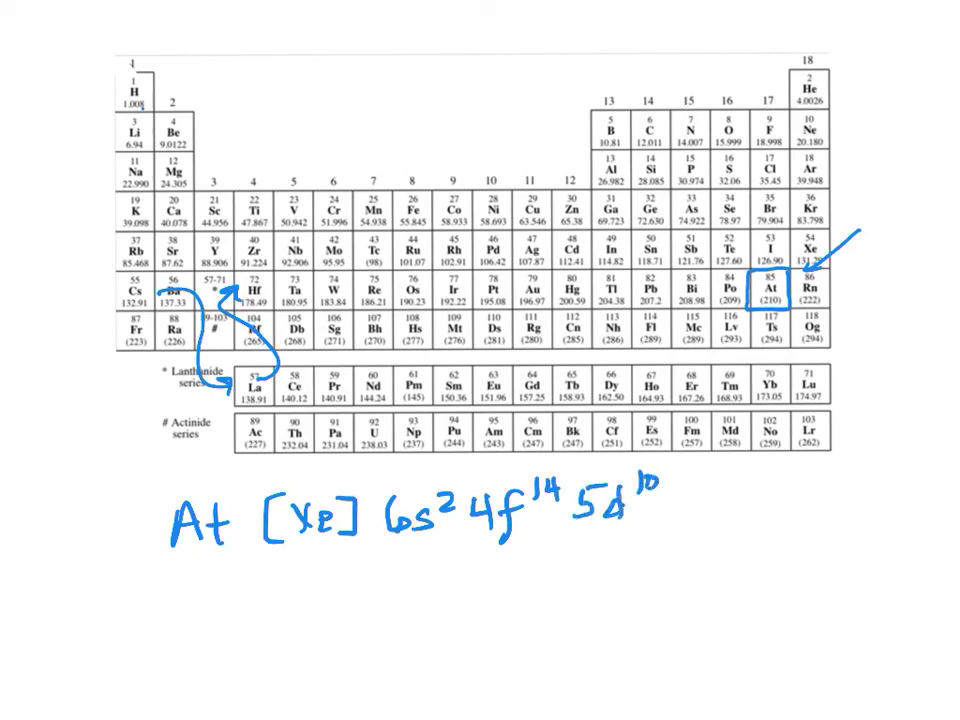
- Finish with 6p⁵ and note '7 valence' electrons
{"action": "type", "text": "6p"}
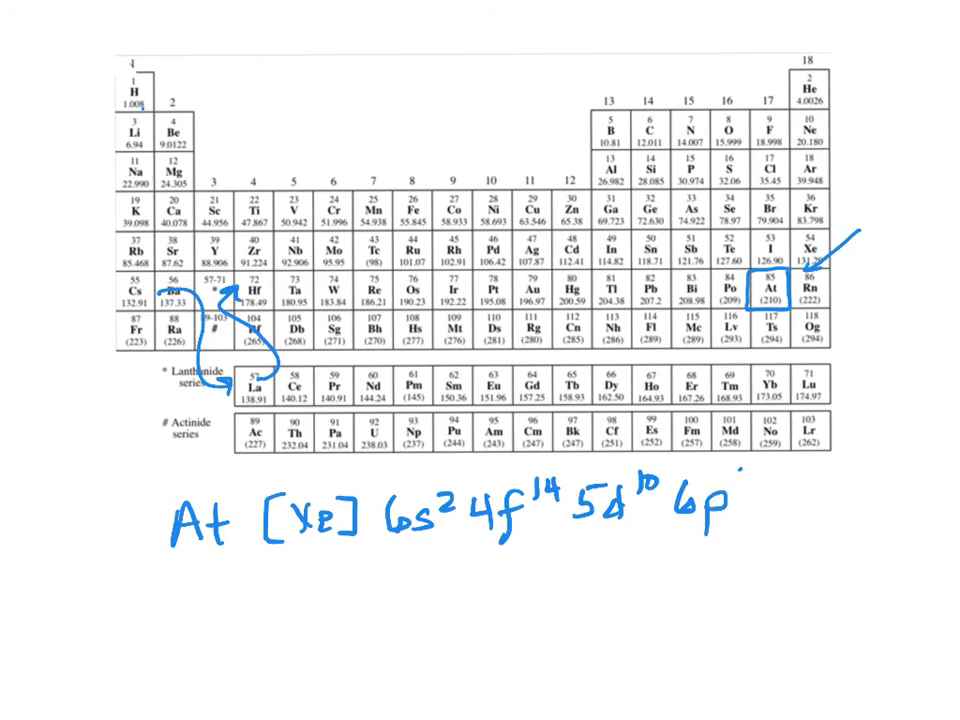
{"action": "type", "text": "5"}
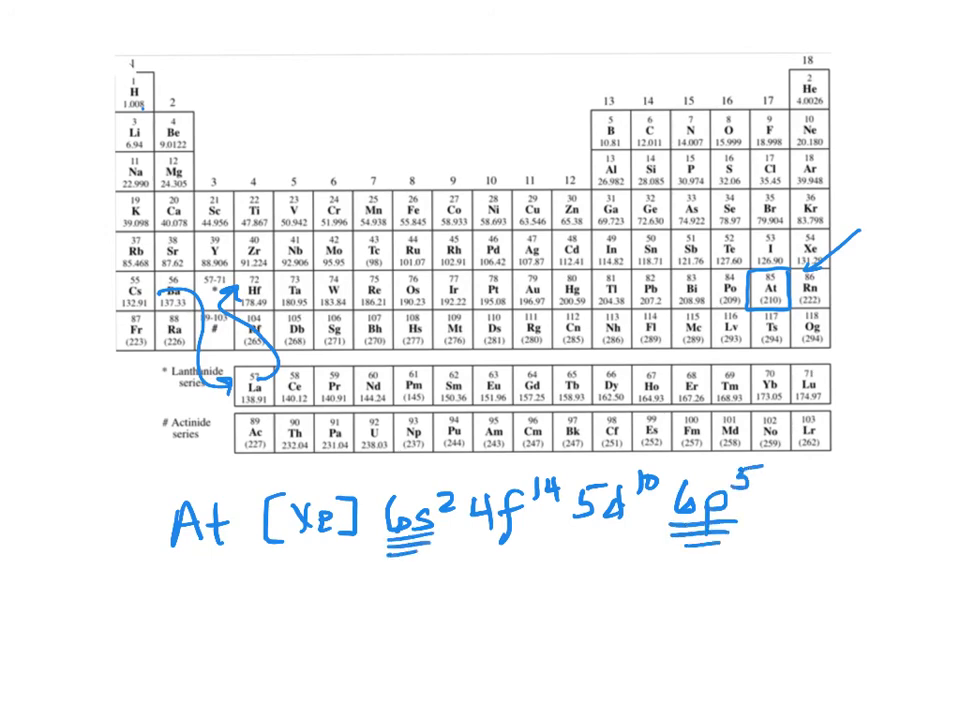
{"action": "type", "text": "7 valence"}
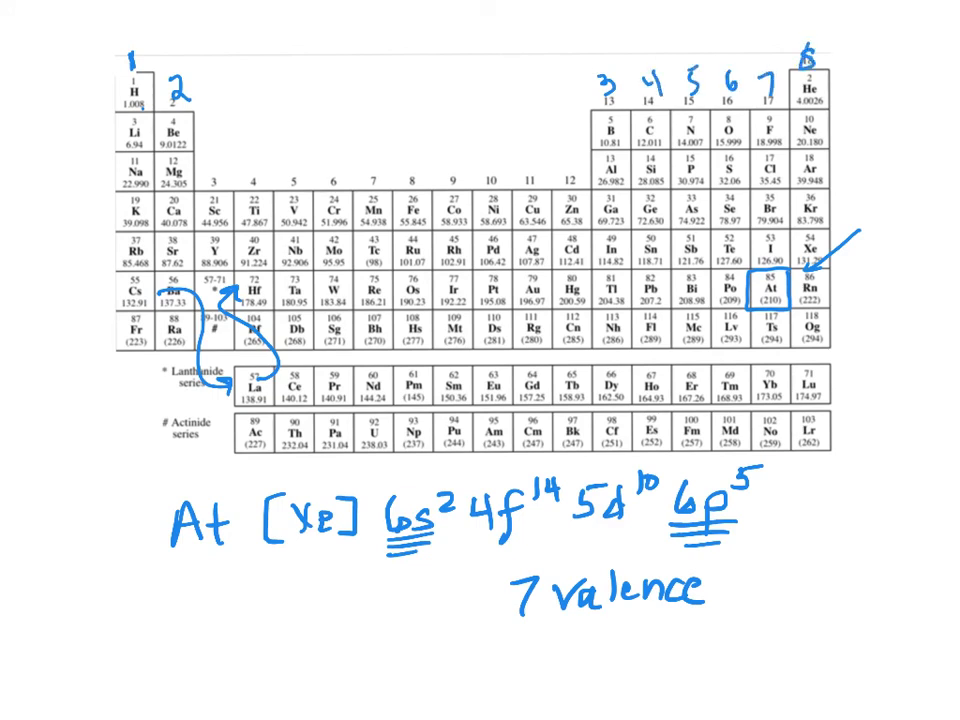
- Draw an arrow into the transition-metal block
{"action": "left_click_drag", "start_coordinate": [360, 80], "coordinate": [400, 170]}
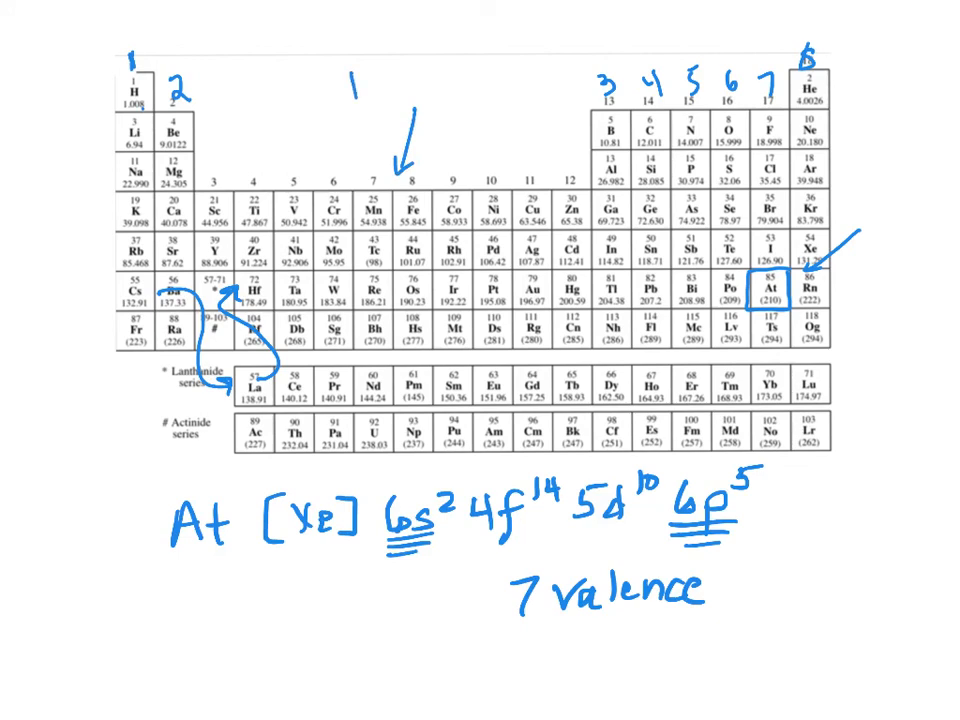